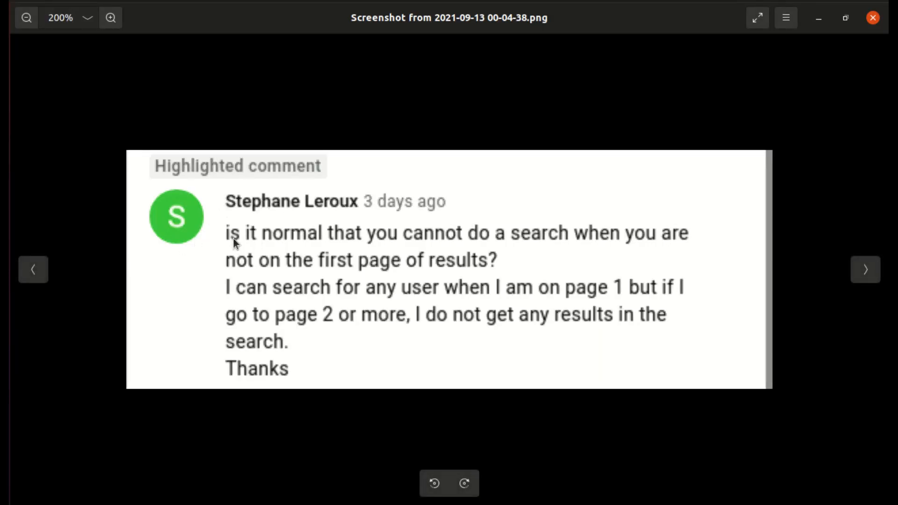
mouse_move(563, 239)
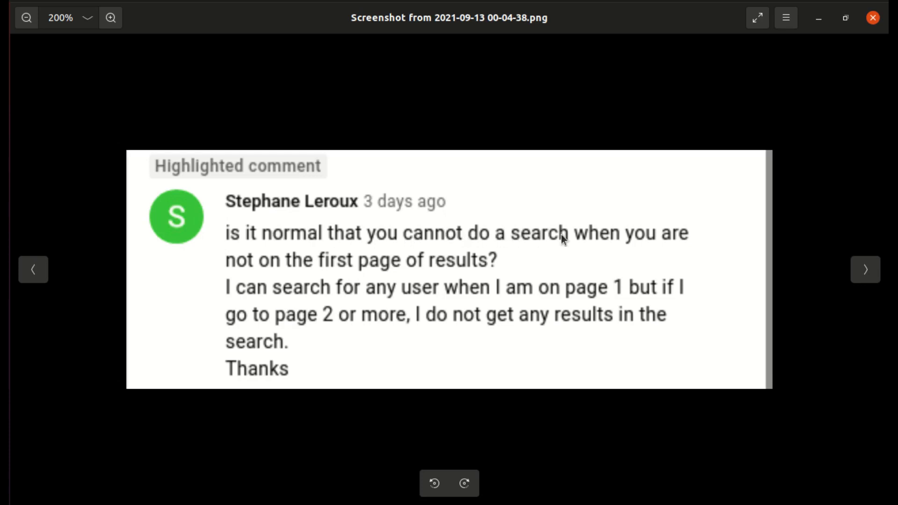
mouse_move(280, 259)
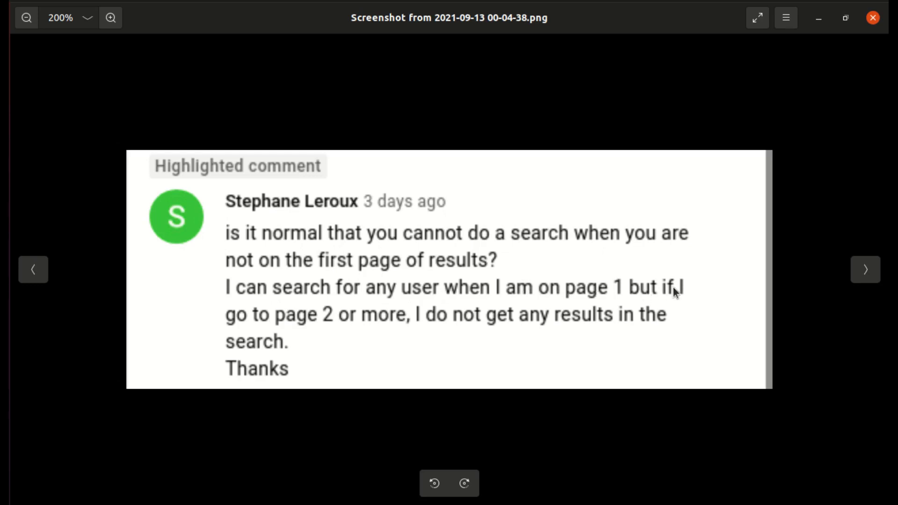
mouse_move(441, 323)
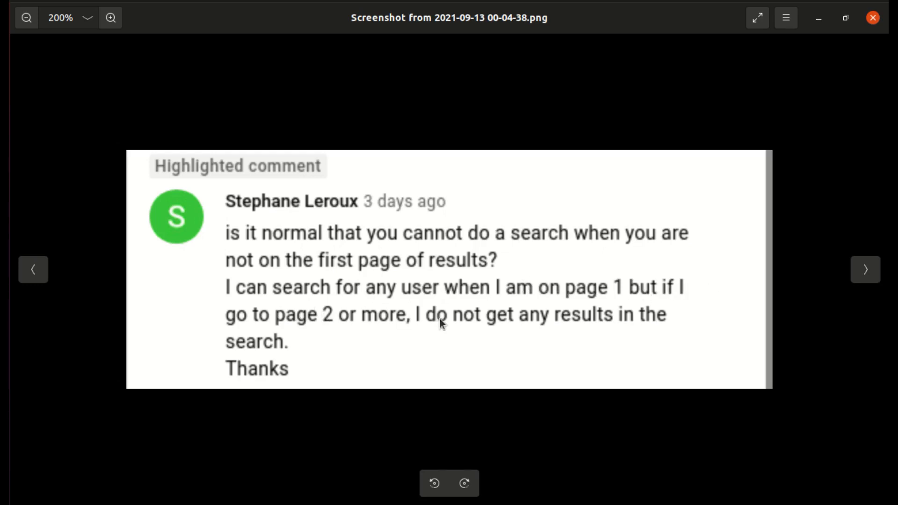
mouse_move(177, 152)
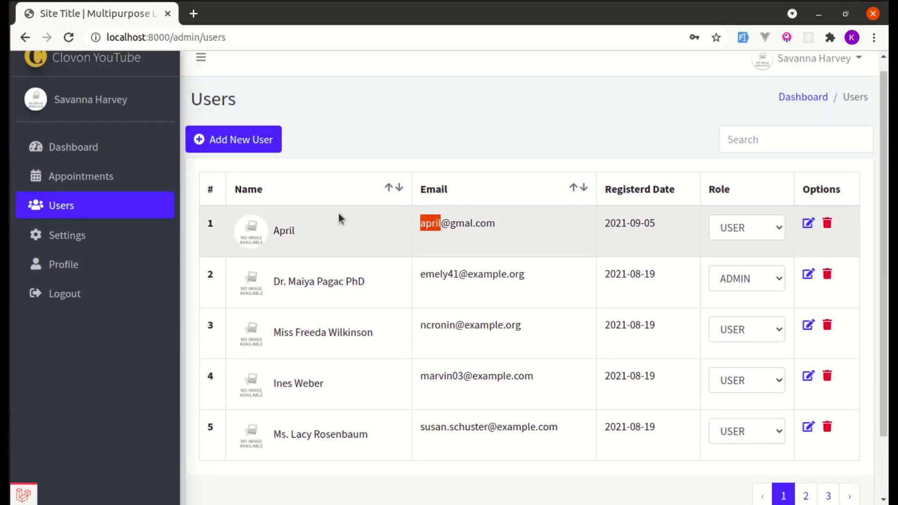
mouse_move(712, 143)
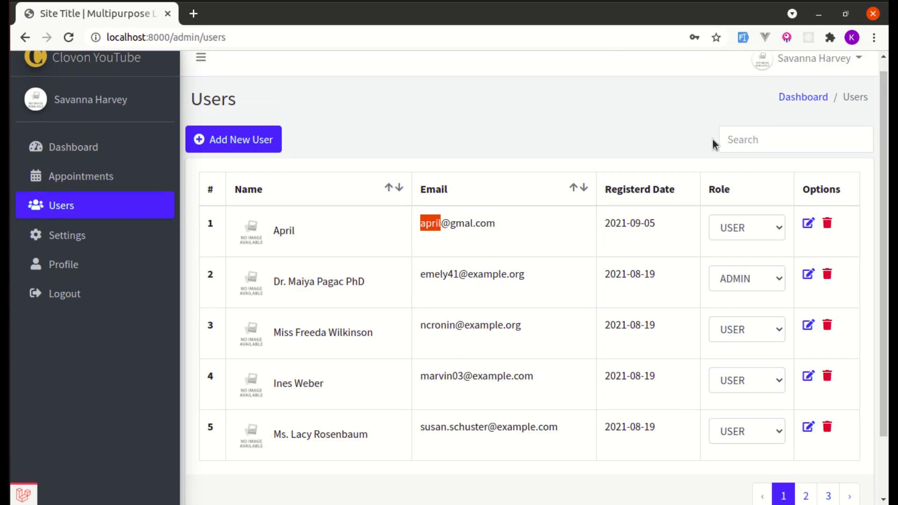
Step: Search 'april', switch to Users page 2, and search 'april' again to get no results
type("april")
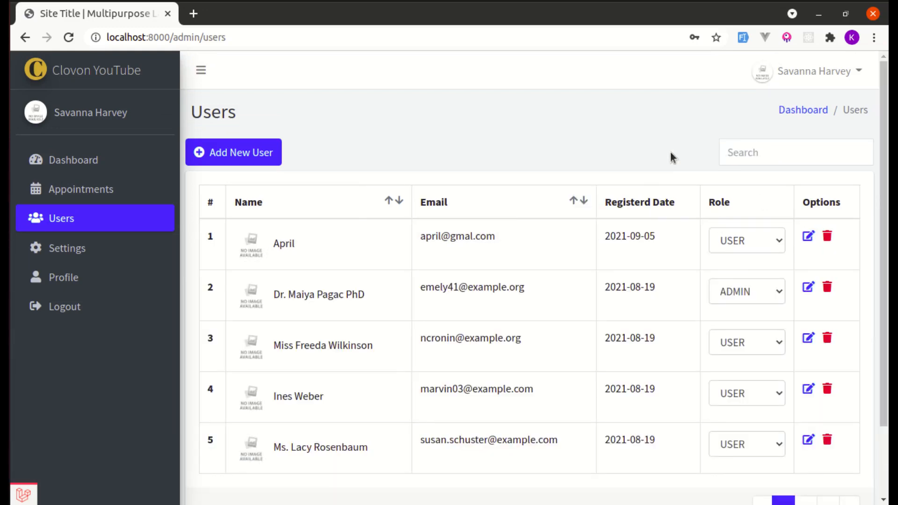
left_click(805, 424)
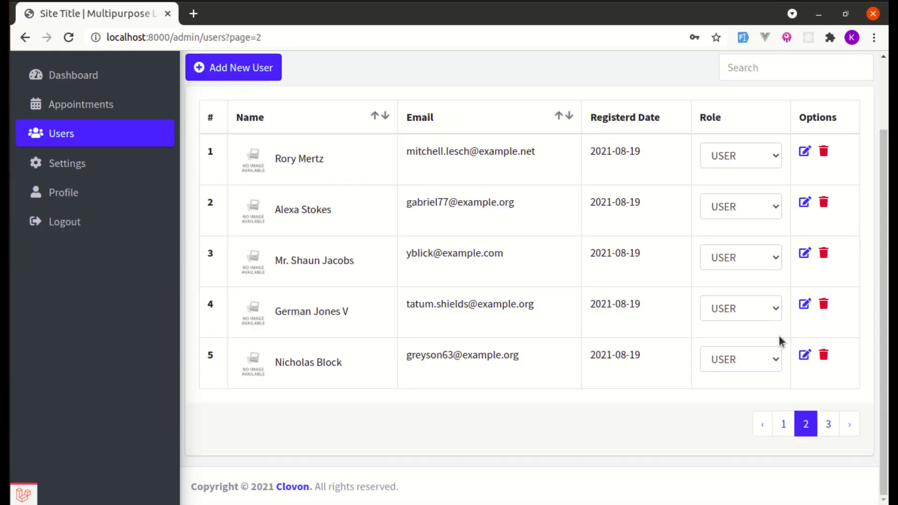
type("april")
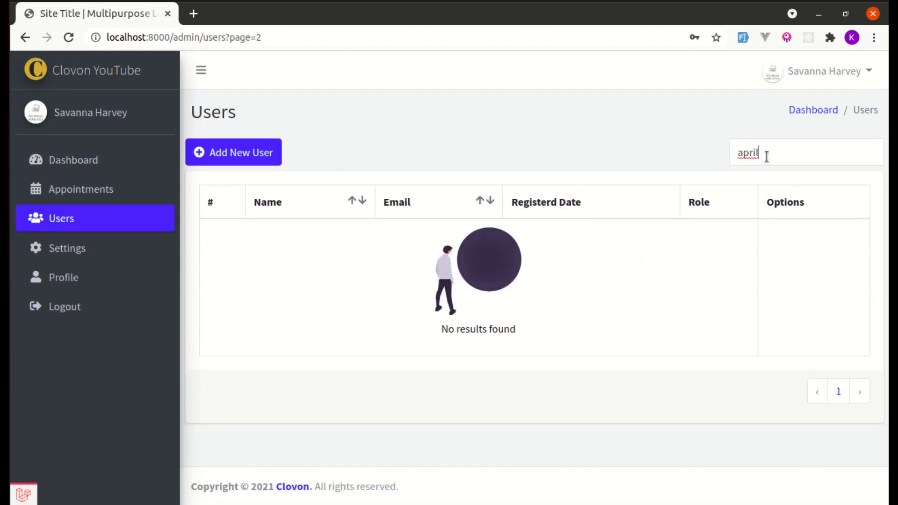
mouse_move(553, 359)
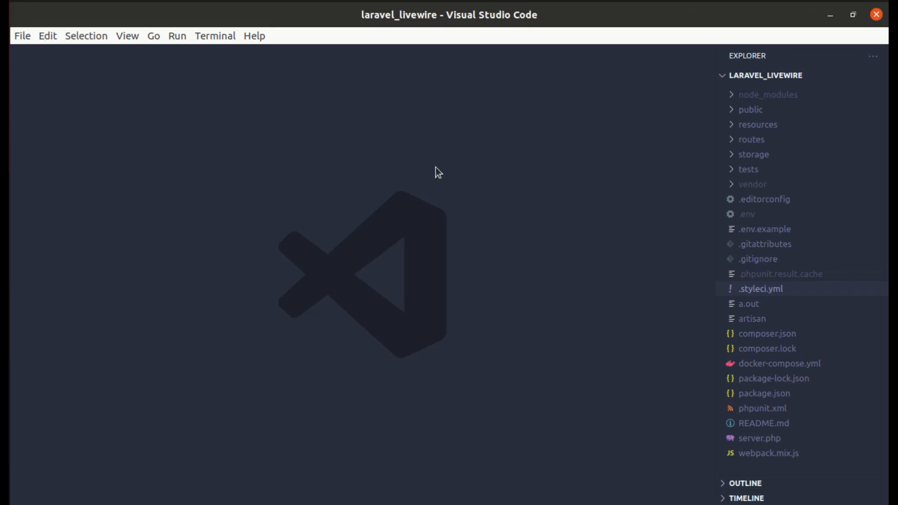
Step: Open ListUsers.php via Ctrl+P and select the searchTerm property name
key("ctrl+p")
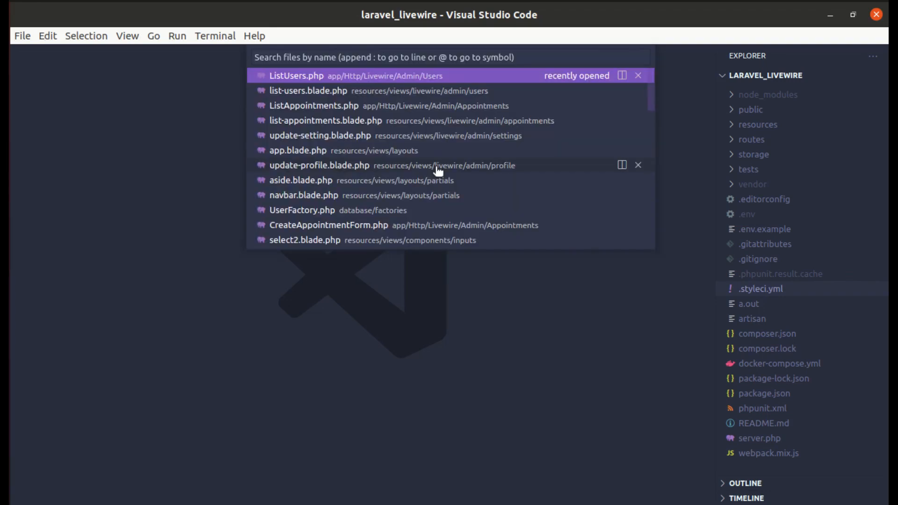
left_click(296, 74)
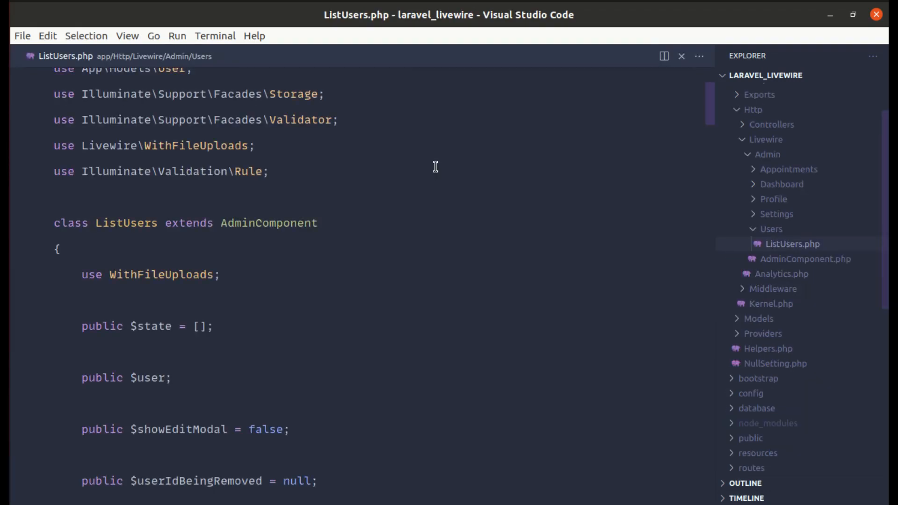
scroll("down", 3)
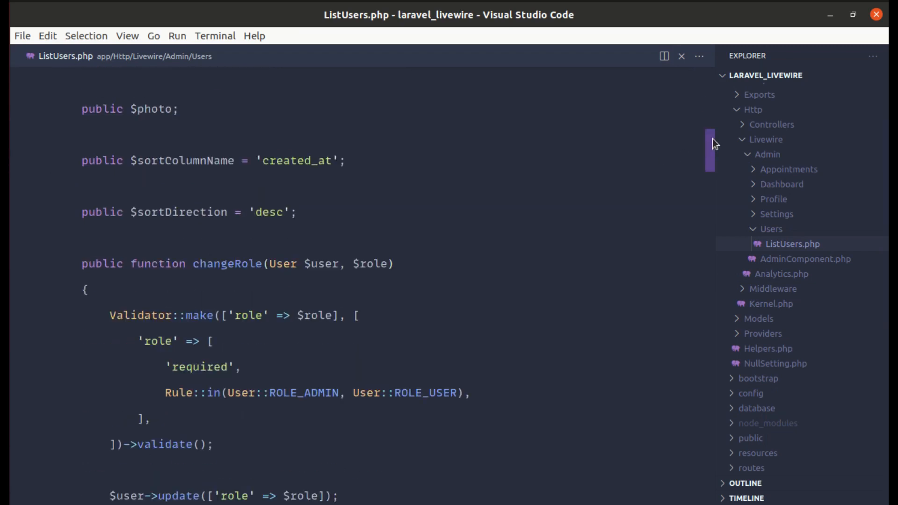
scroll("down", 3)
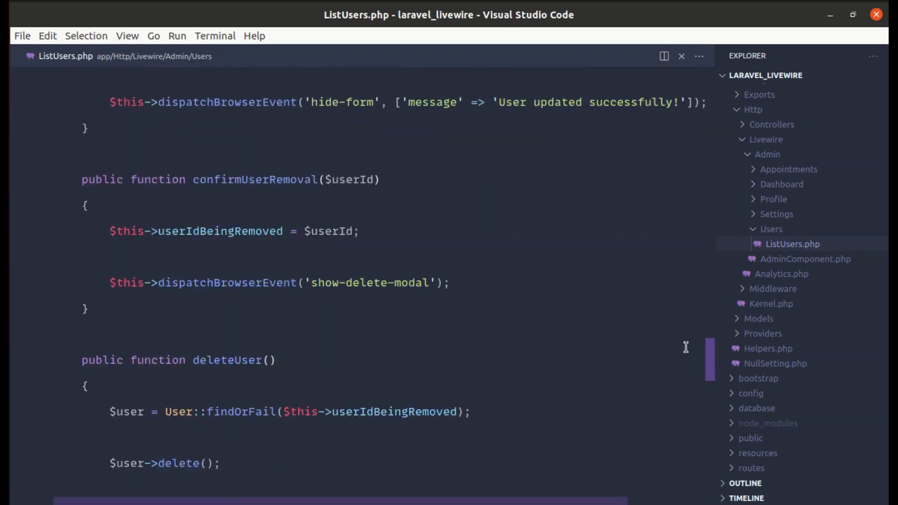
scroll("down", 3)
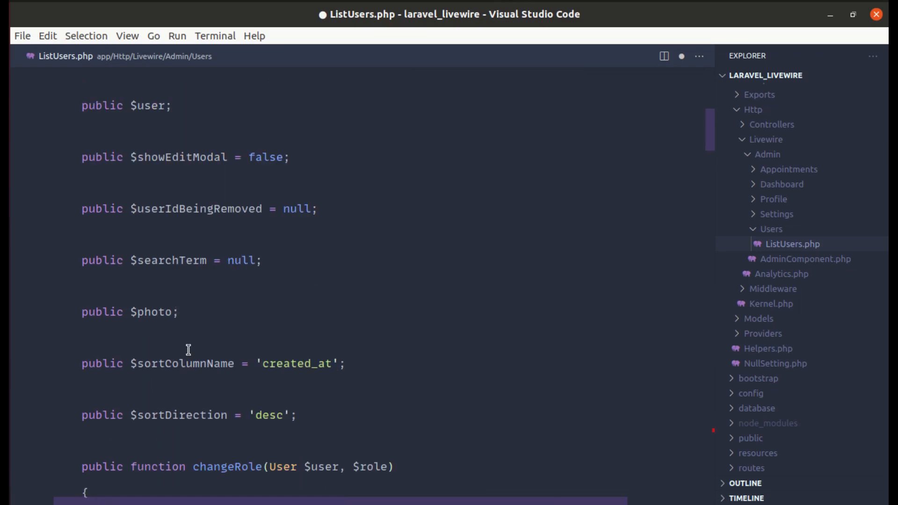
double_click(169, 260)
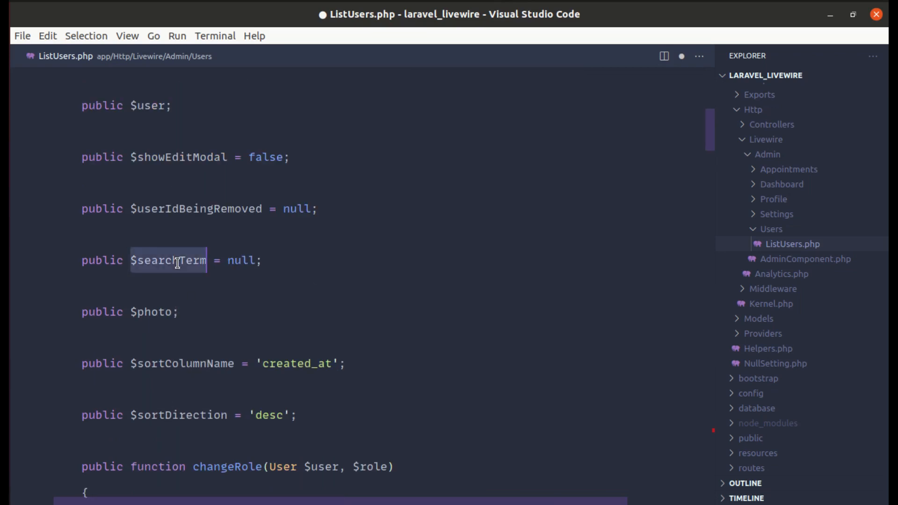
Step: Add an updatedSearchTerm() method containing dd('here') above render()
scroll("down", 3)
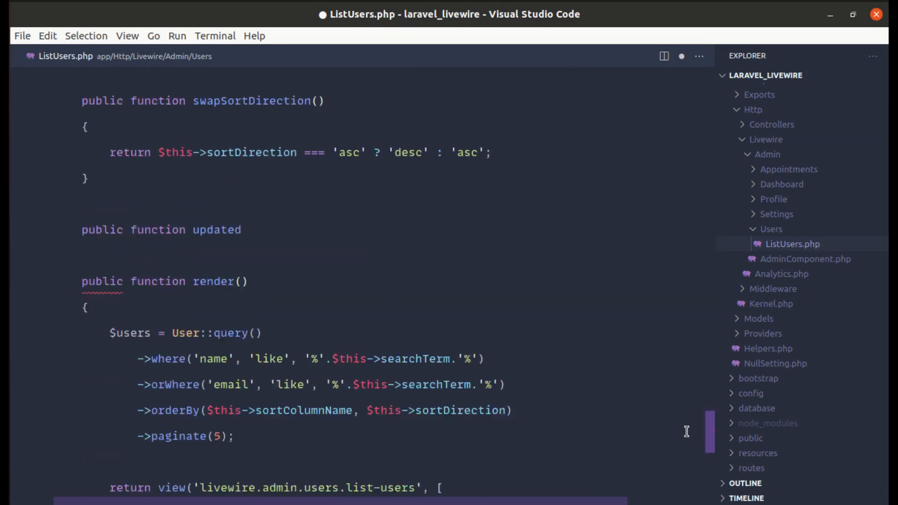
scroll("down", 3)
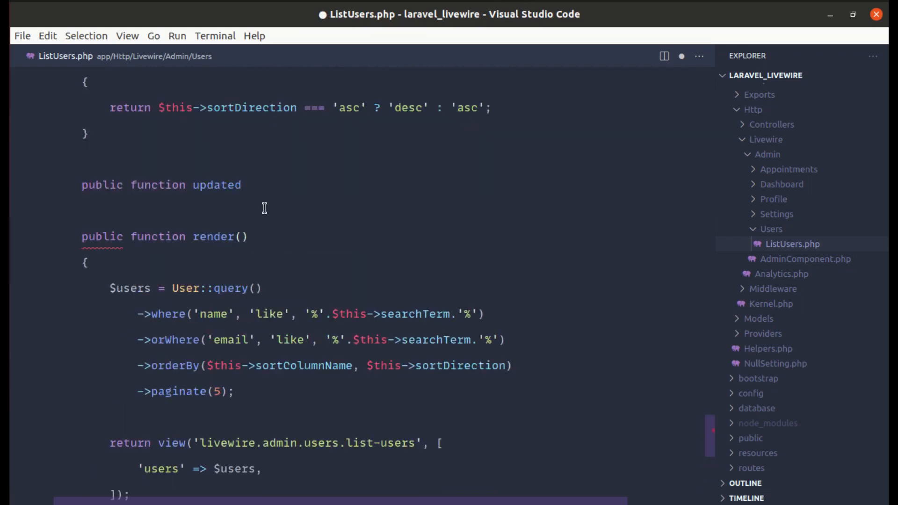
type("S")
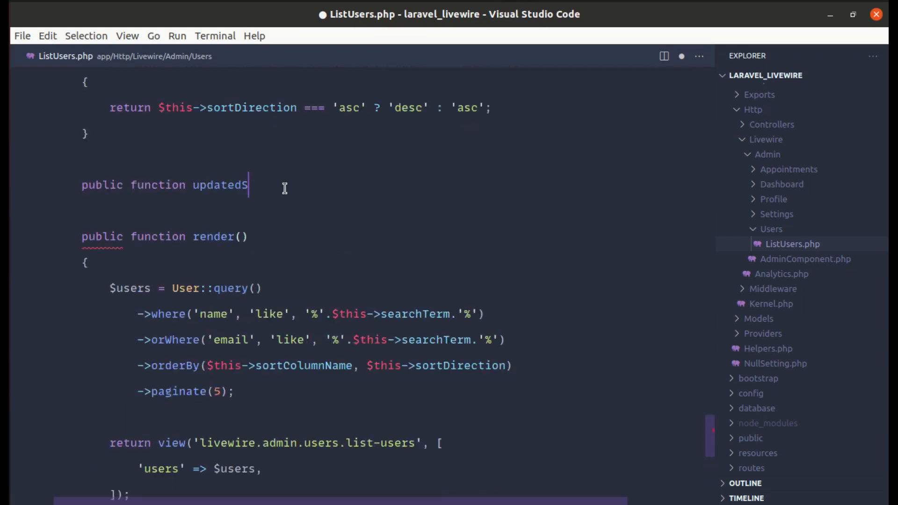
type("earchTerm")
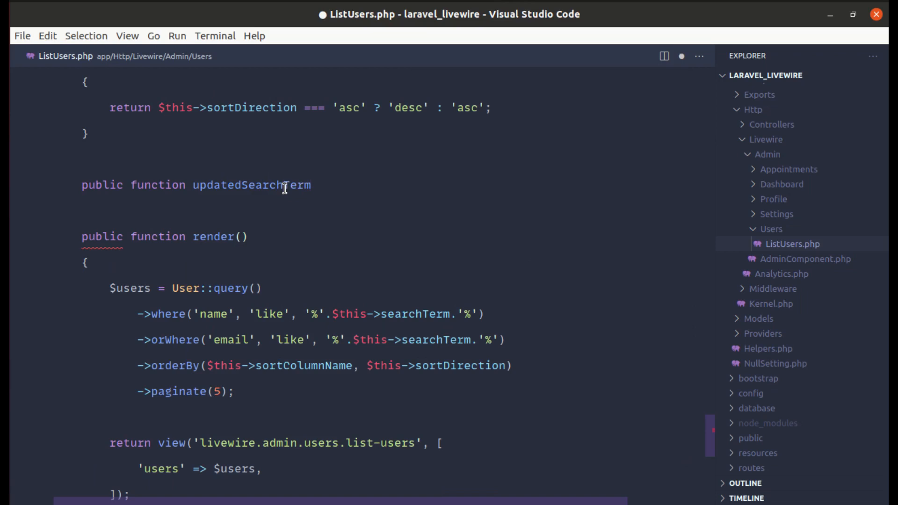
type("()")
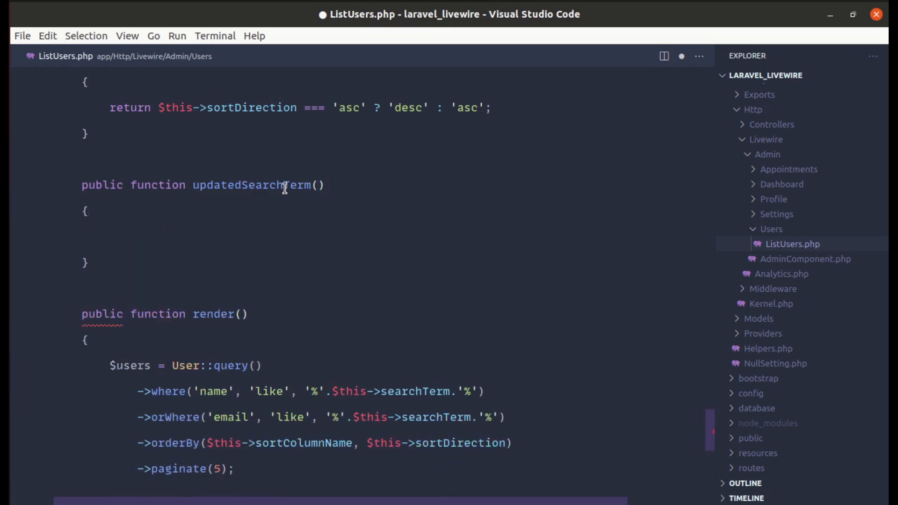
type("dd('here')")
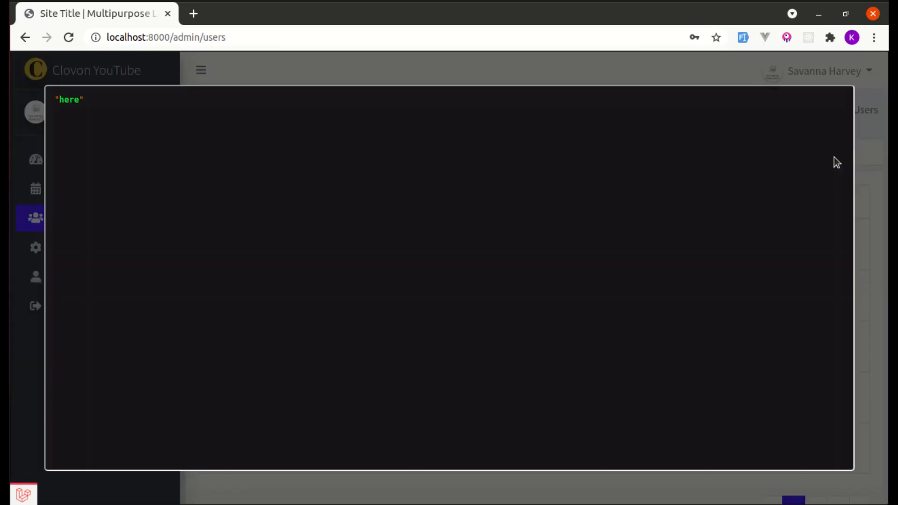
mouse_move(274, 112)
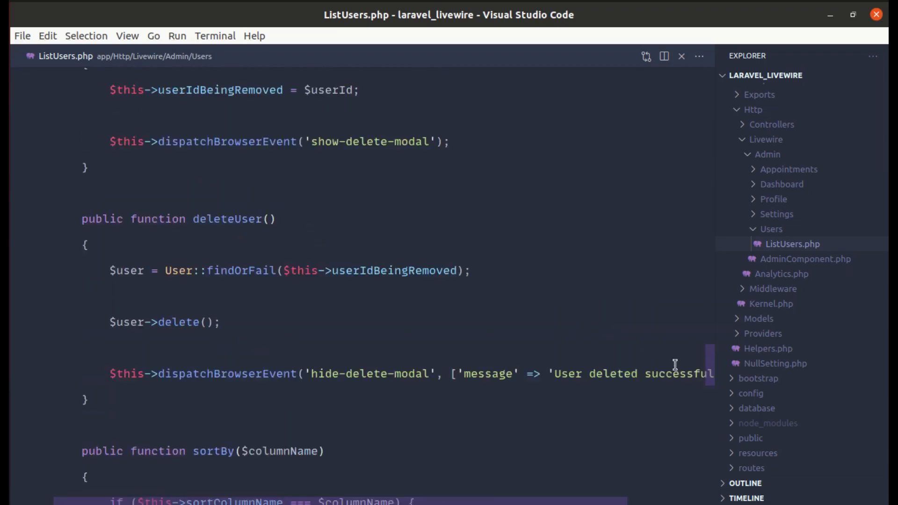
Step: Replace dd('here') in updatedSearchTerm with $this->resetPage()
scroll("down", 3)
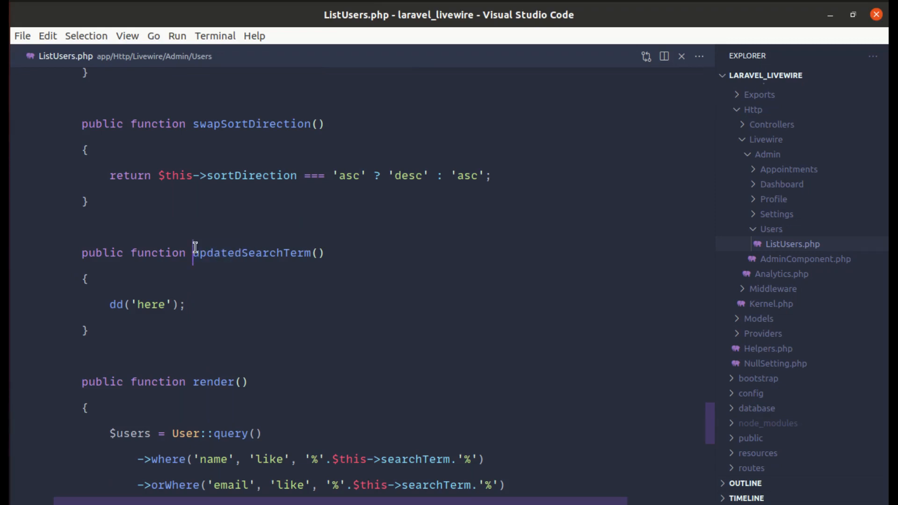
double_click(263, 253)
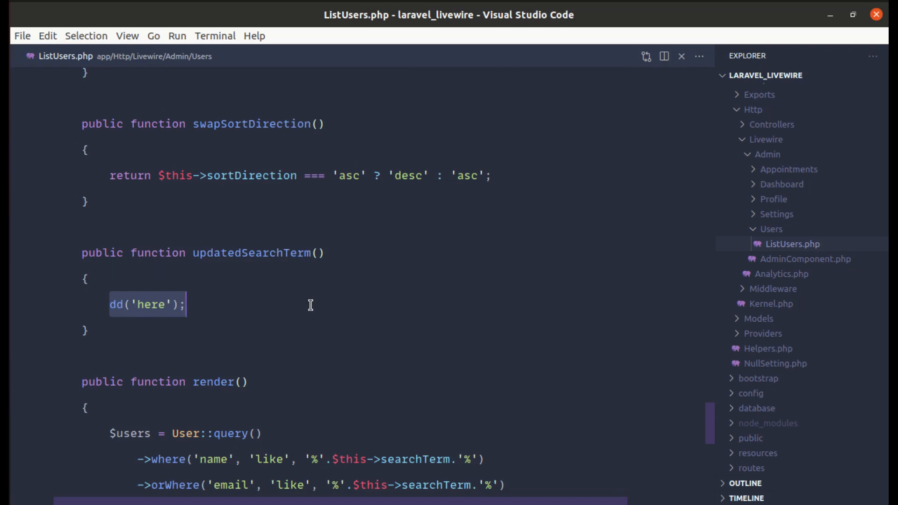
type("$this->res")
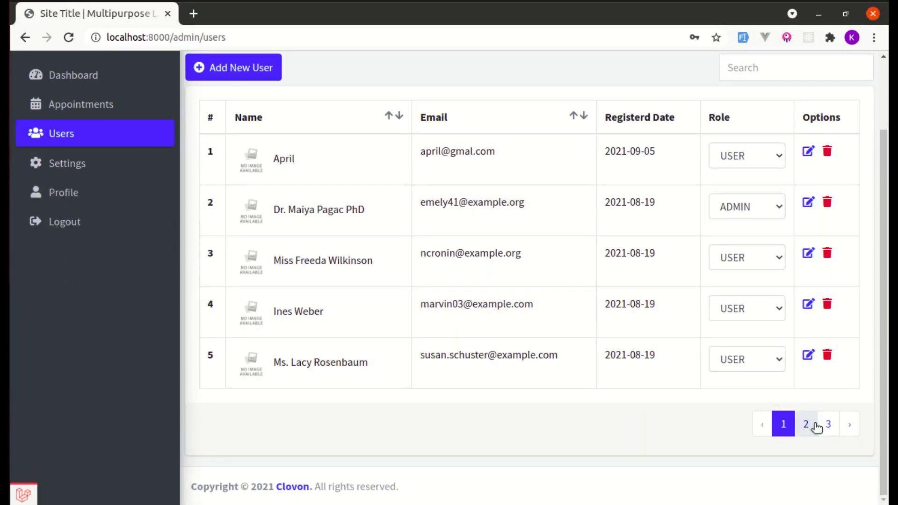
Step: Search 'apri' from Users page 2, then clear the search box
left_click(805, 423)
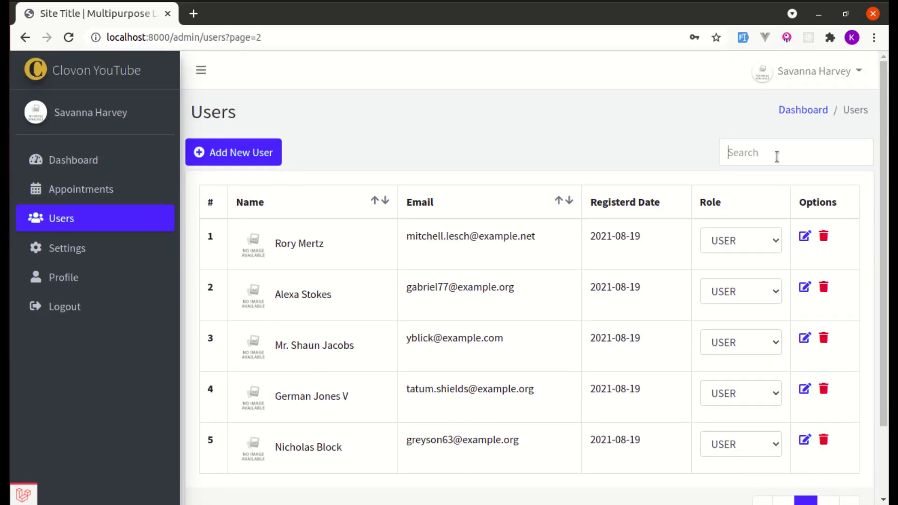
type("apri")
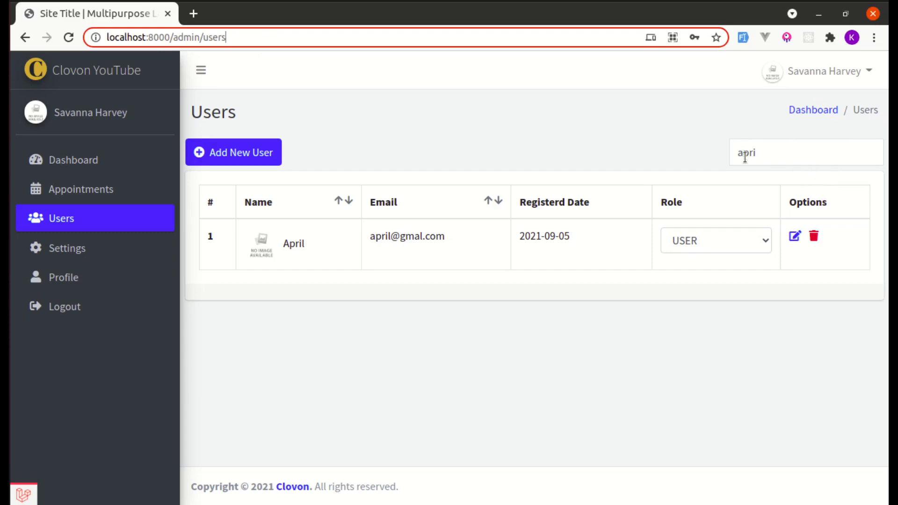
double_click(747, 152)
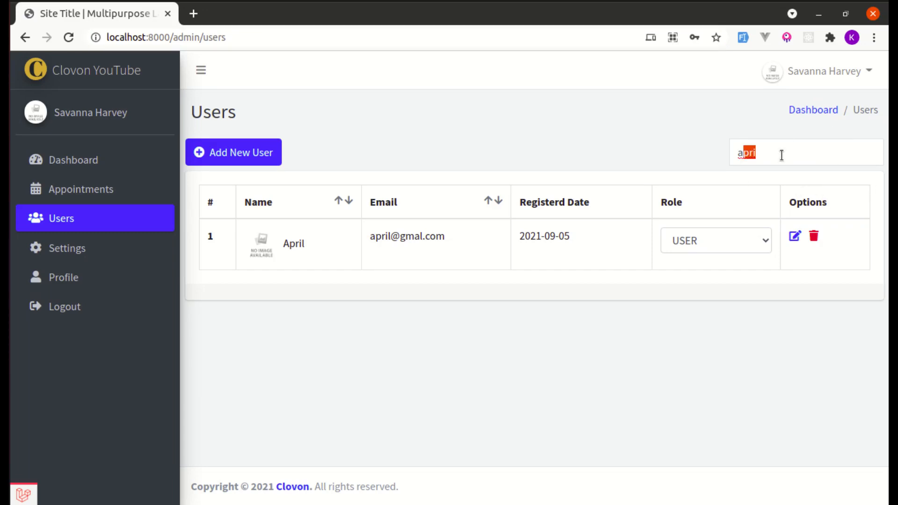
key("Backspace")
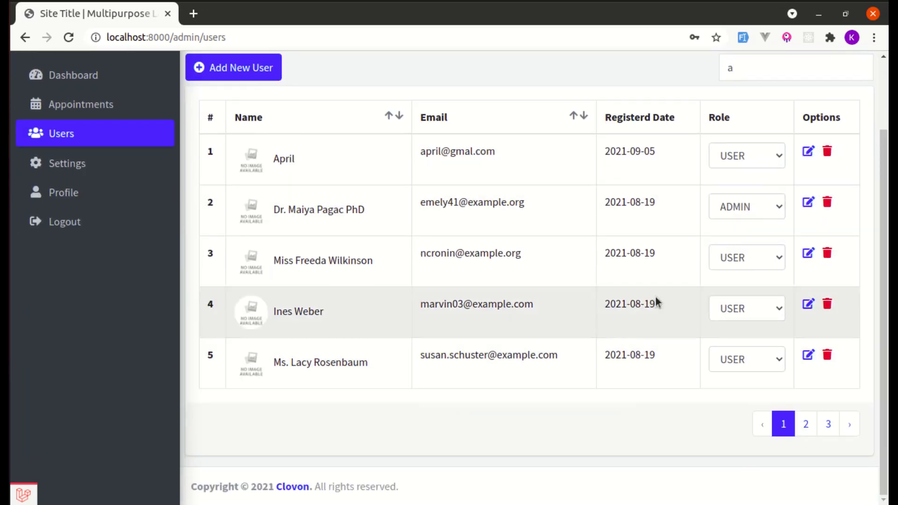
mouse_move(818, 418)
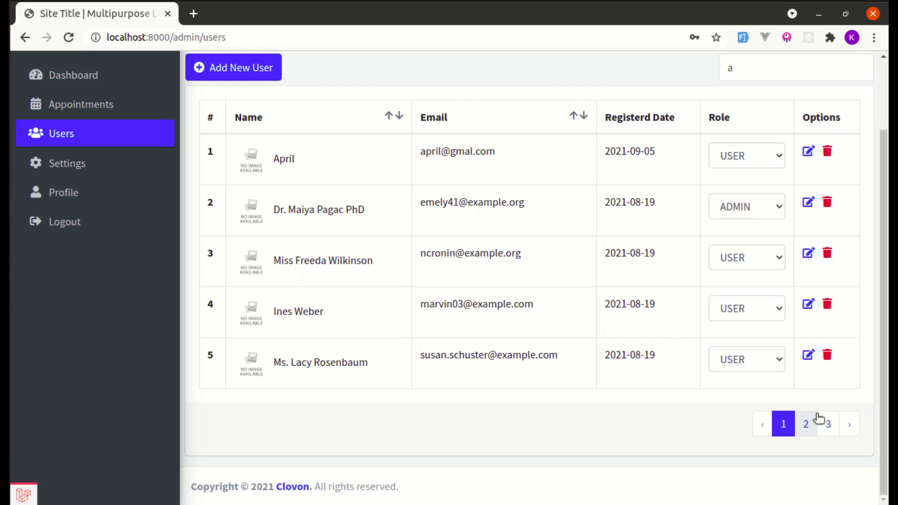
Step: Search 'april' from page 2 again and select the page address
left_click(805, 423)
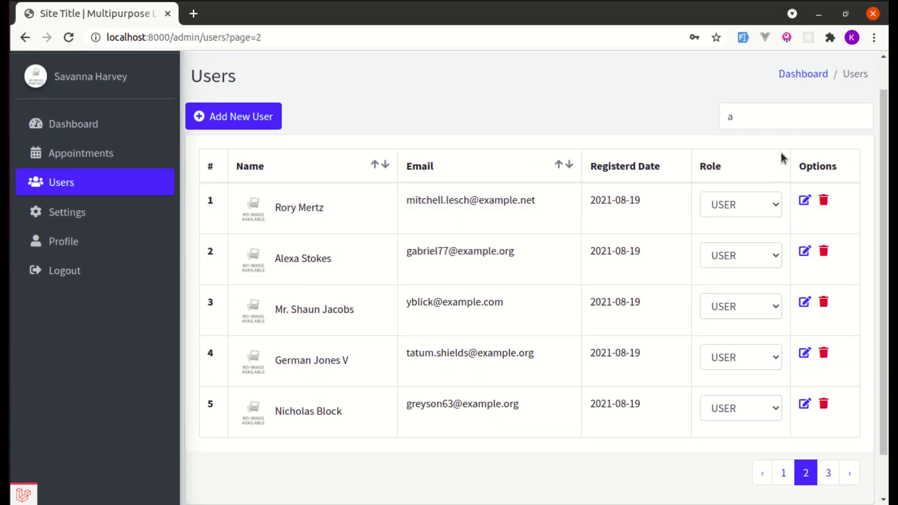
left_click(795, 117)
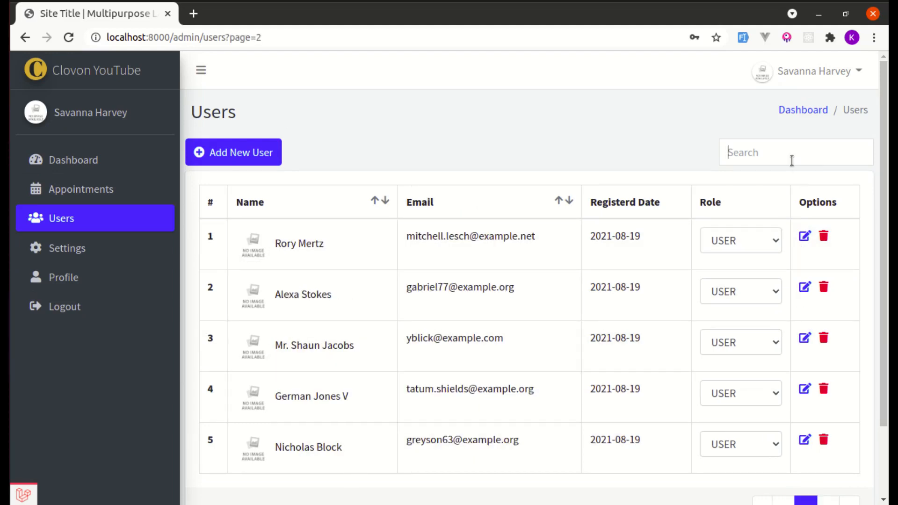
type("april")
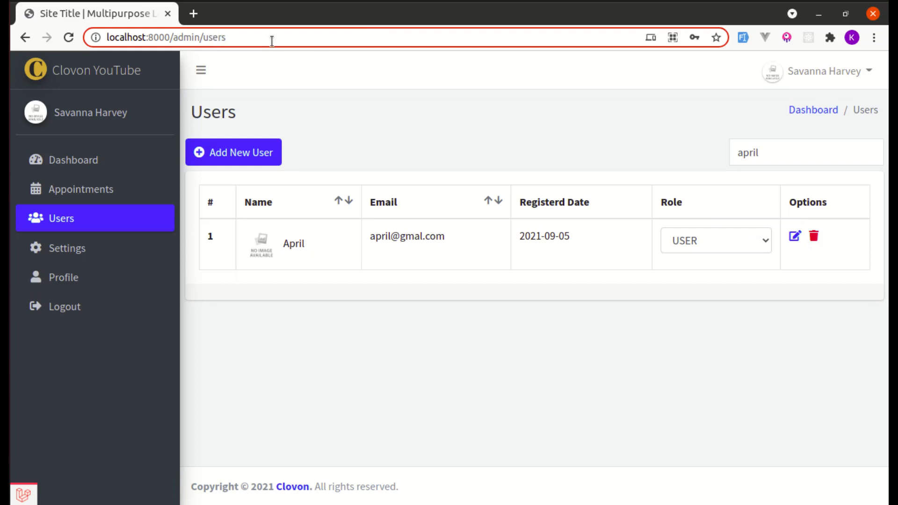
mouse_move(355, 35)
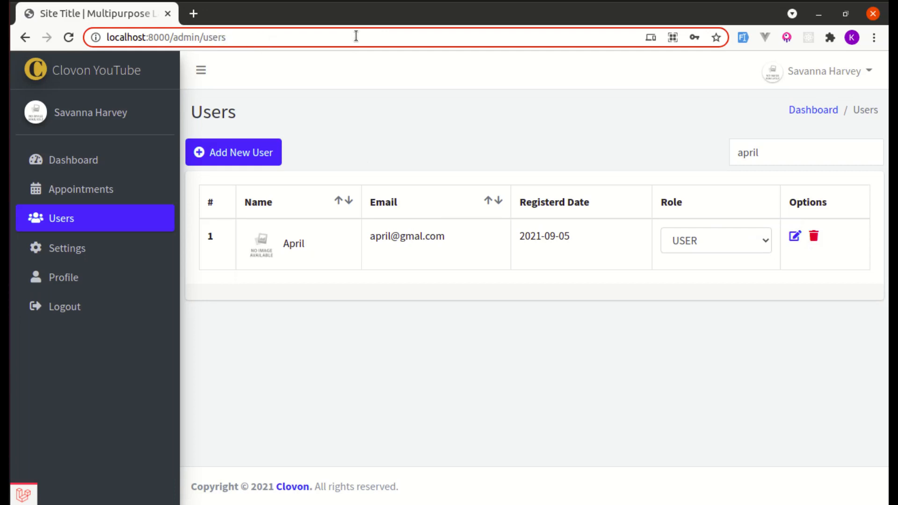
left_click(166, 36)
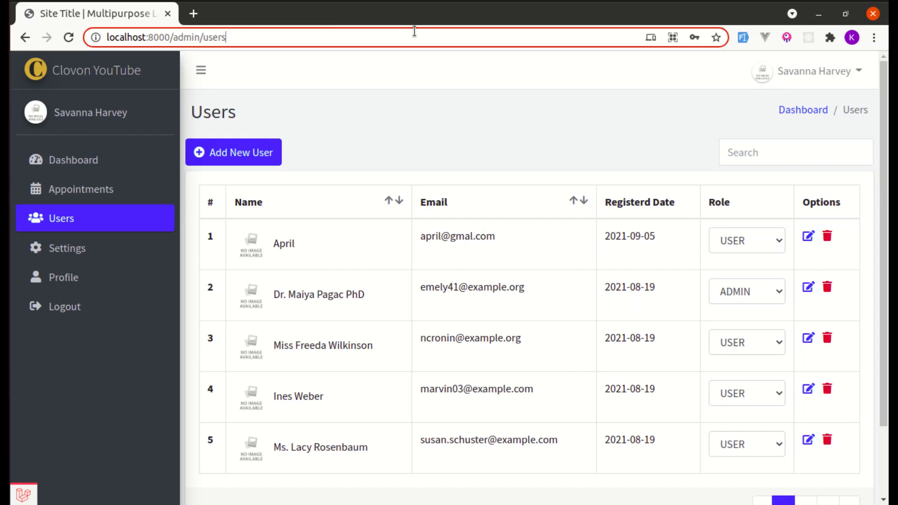
Step: Append ?search='april to the Users page address
type("?searc")
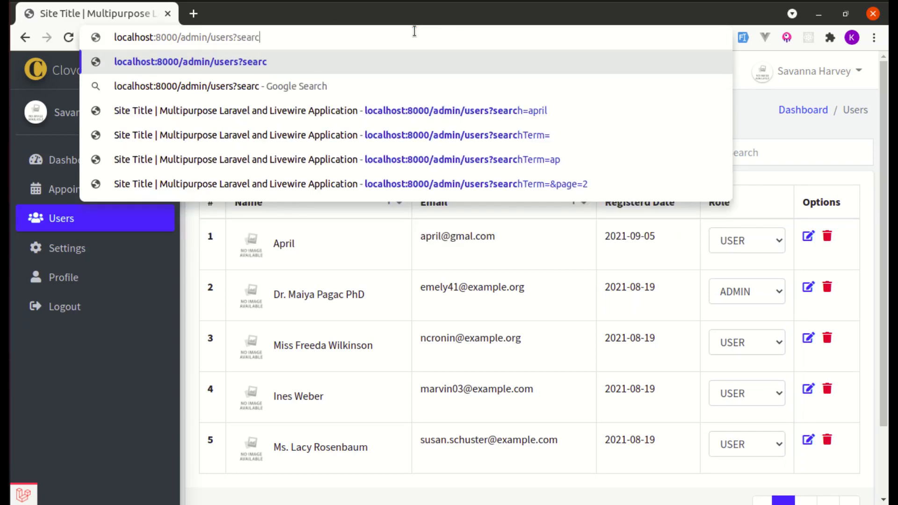
type("='")
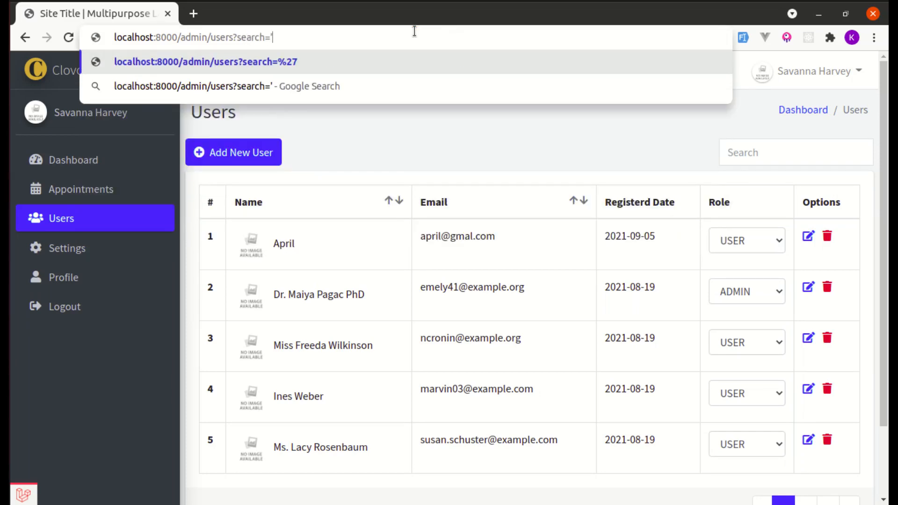
type("april")
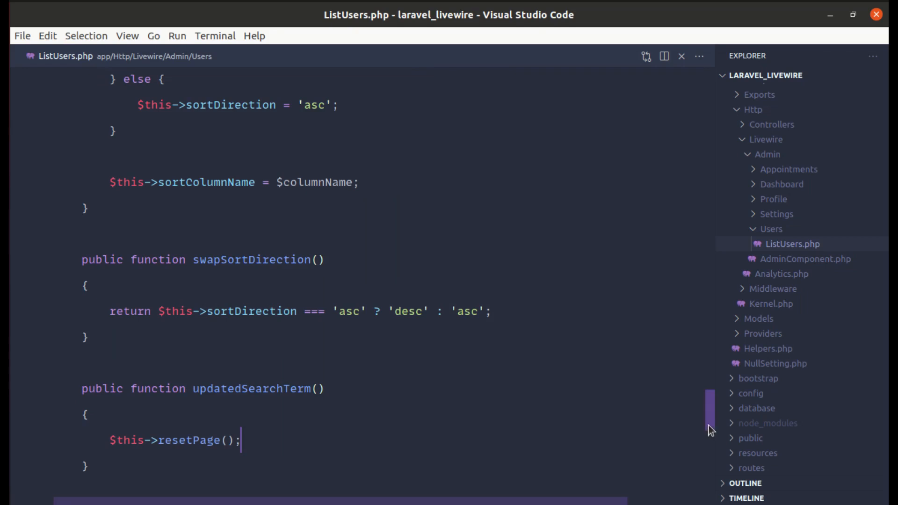
Step: Add protected $queryString = ['searchTerm'] below $searchTerm in ListUsers.php
scroll("up", 3)
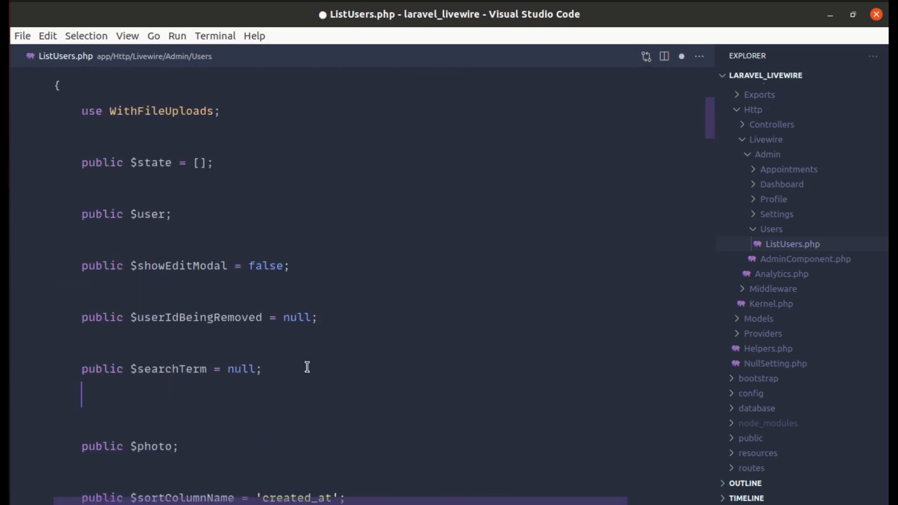
type("protected")
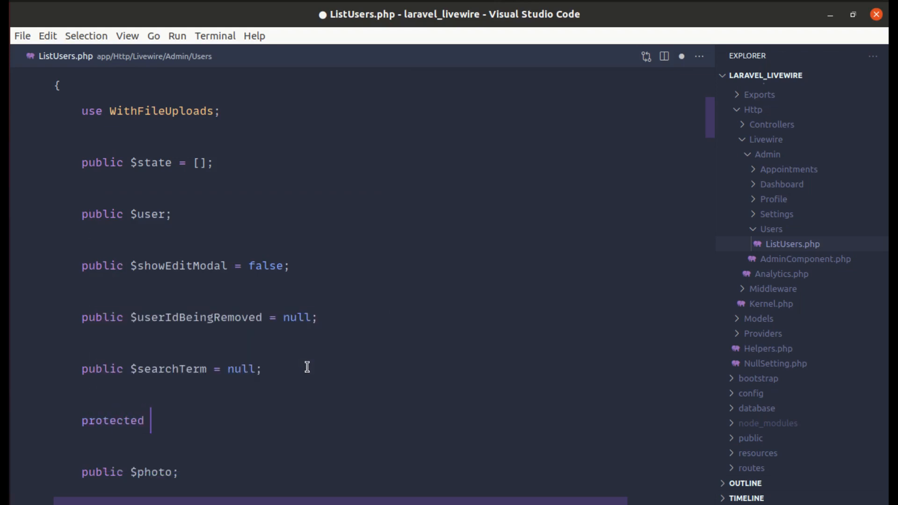
type("$queryString")
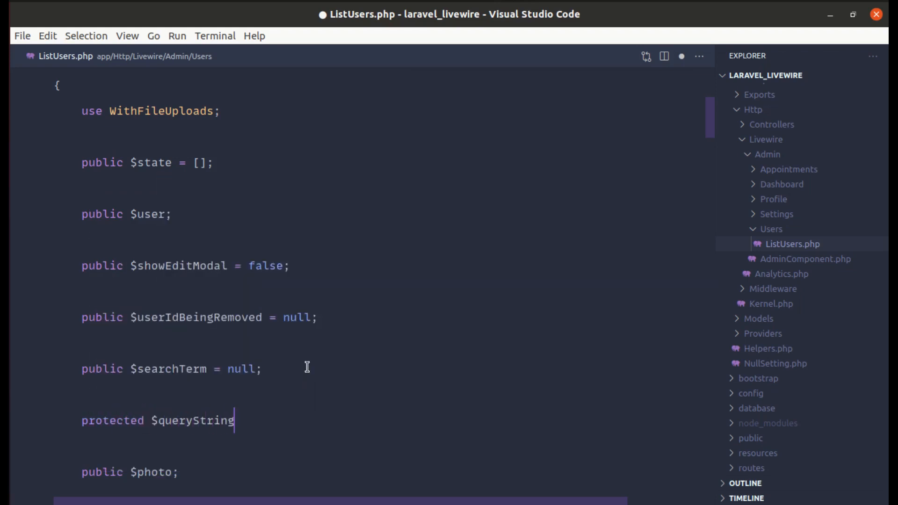
type("= []")
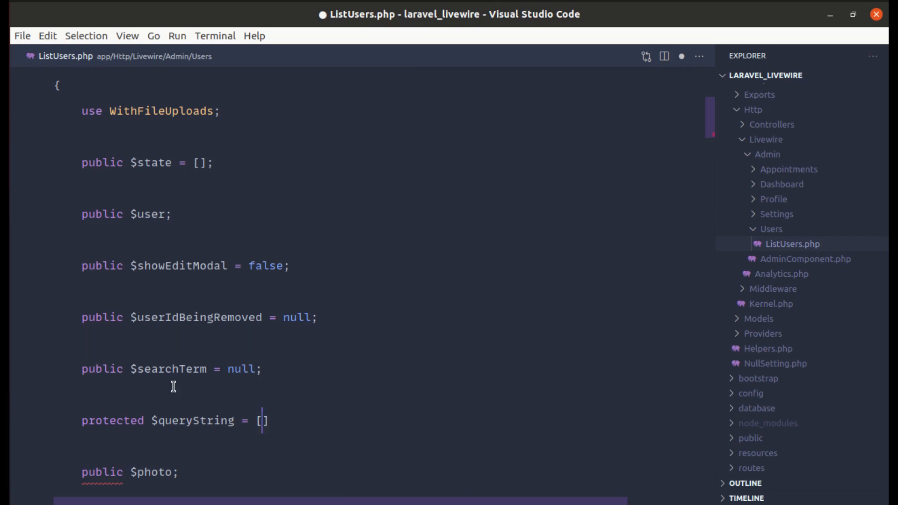
mouse_move(449, 434)
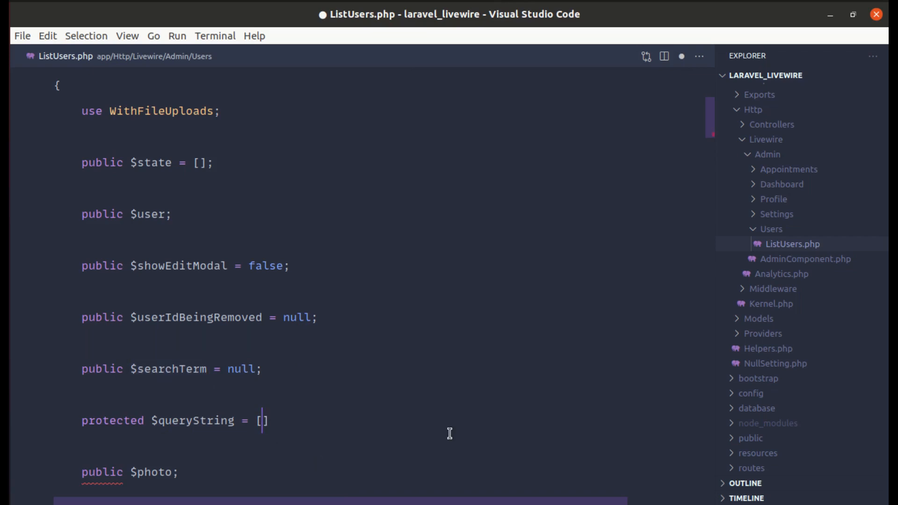
type("'search'")
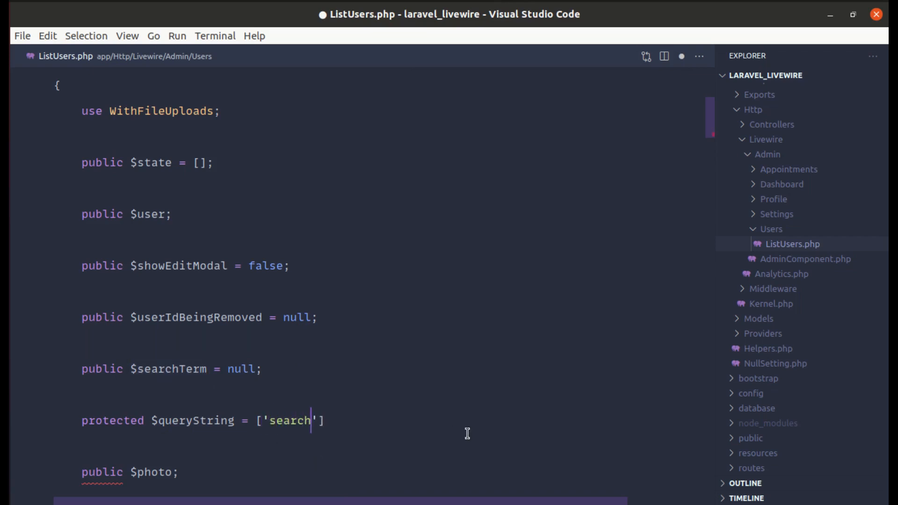
type("Term")
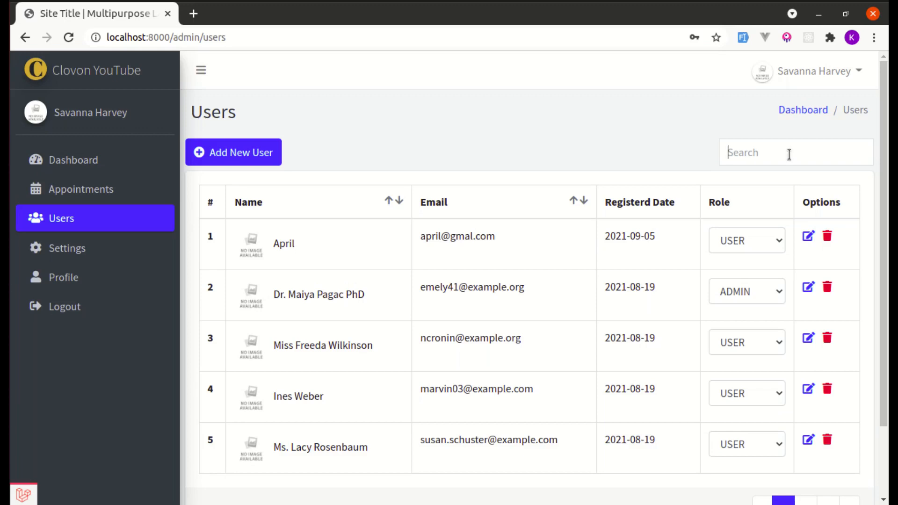
Step: Search 'april' twice, checking searchTerm in the address, then select the search text
type("april")
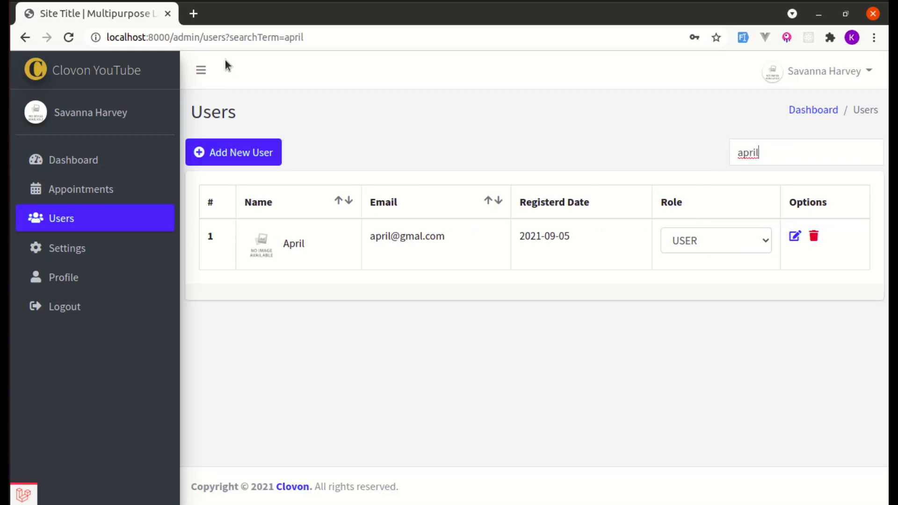
left_click(263, 35)
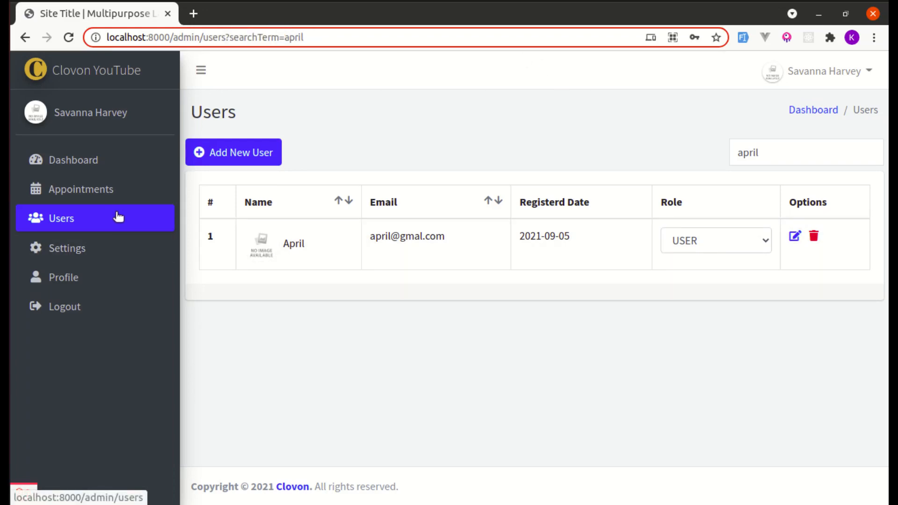
left_click(804, 424)
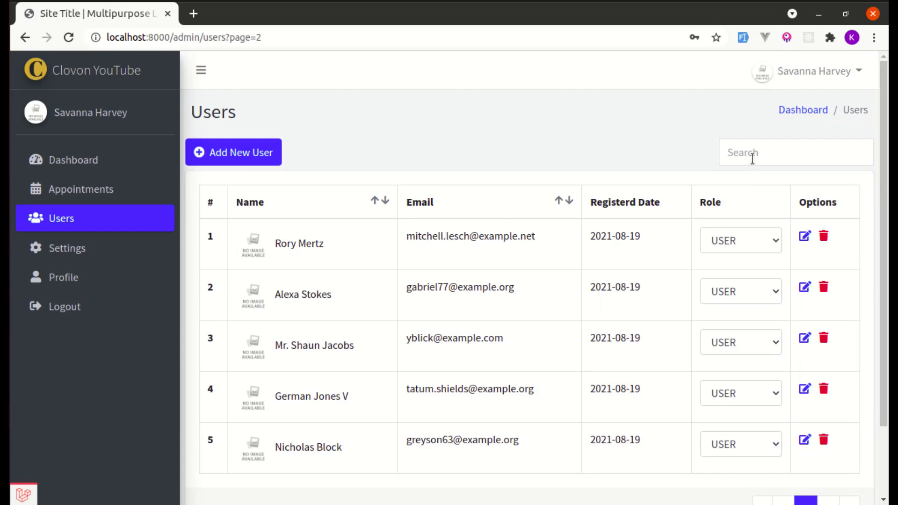
type("april")
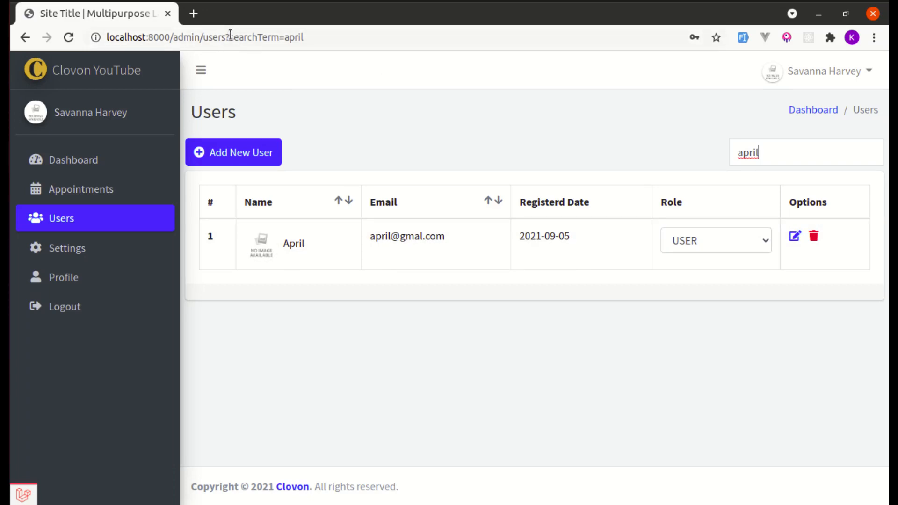
left_click(229, 37)
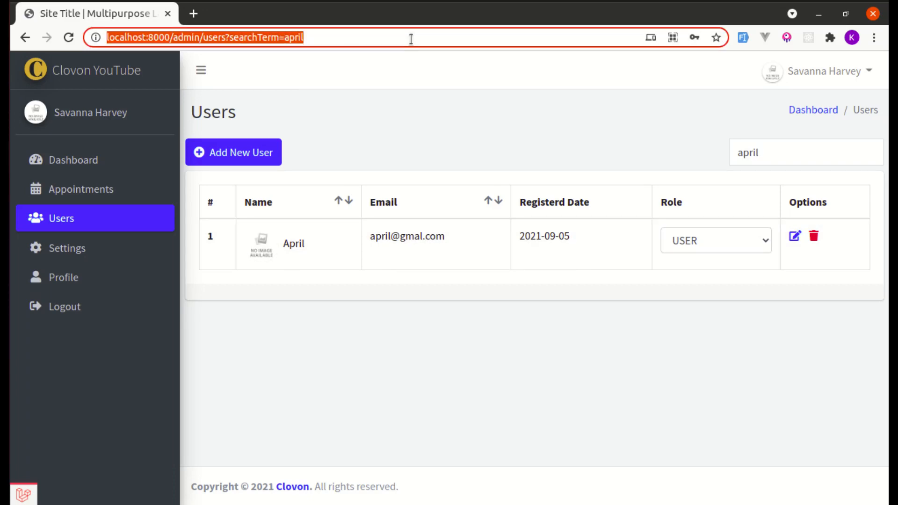
mouse_move(535, 138)
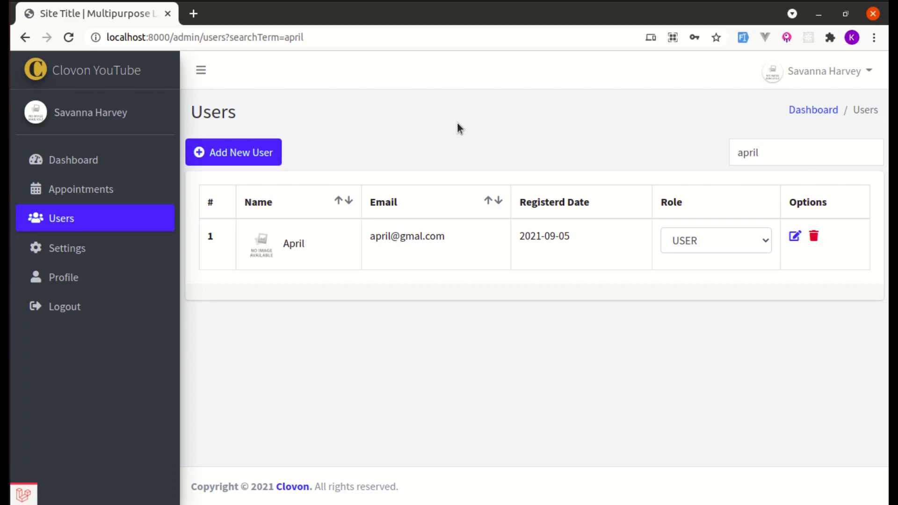
double_click(747, 152)
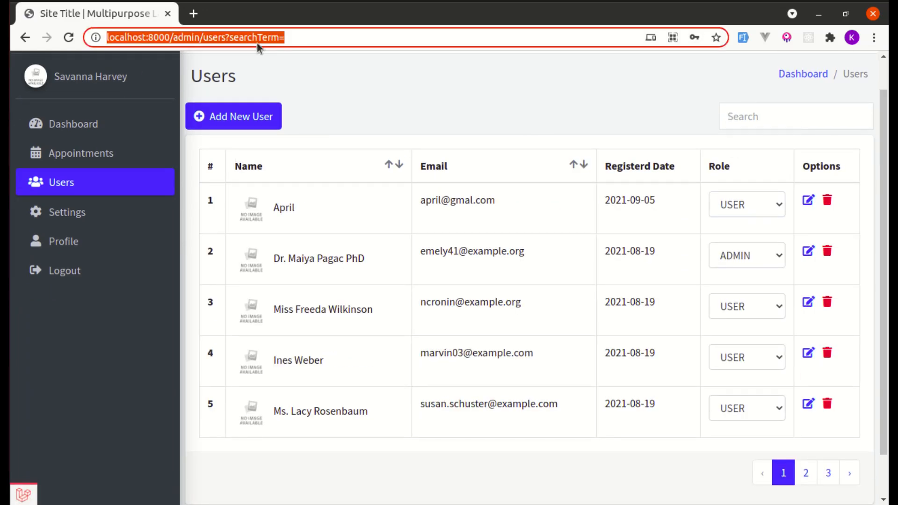
left_click(804, 473)
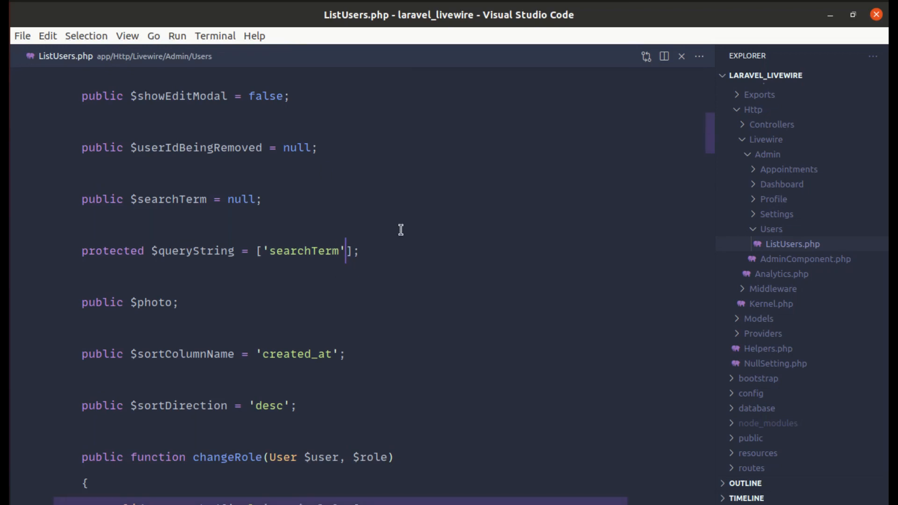
Step: Change the queryString array to ['searchTerm' => ['except' => '']]
type("=> ['except' => '")
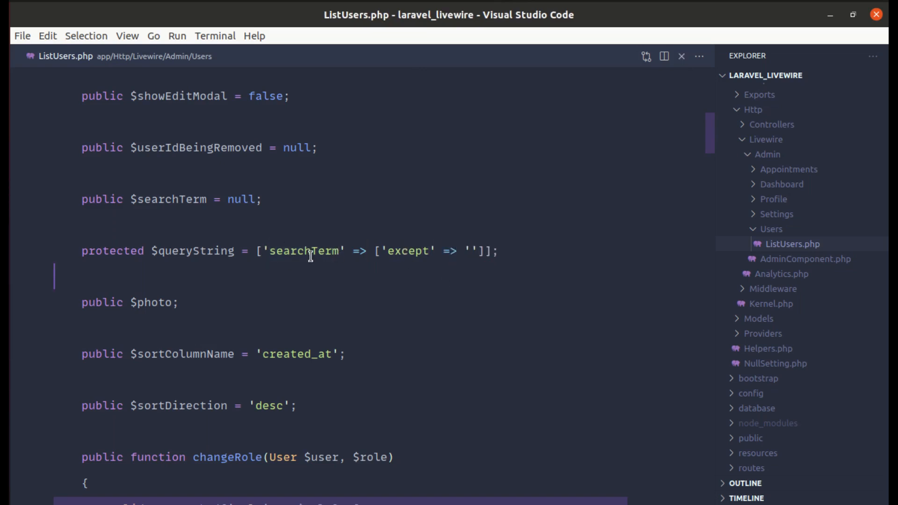
double_click(308, 251)
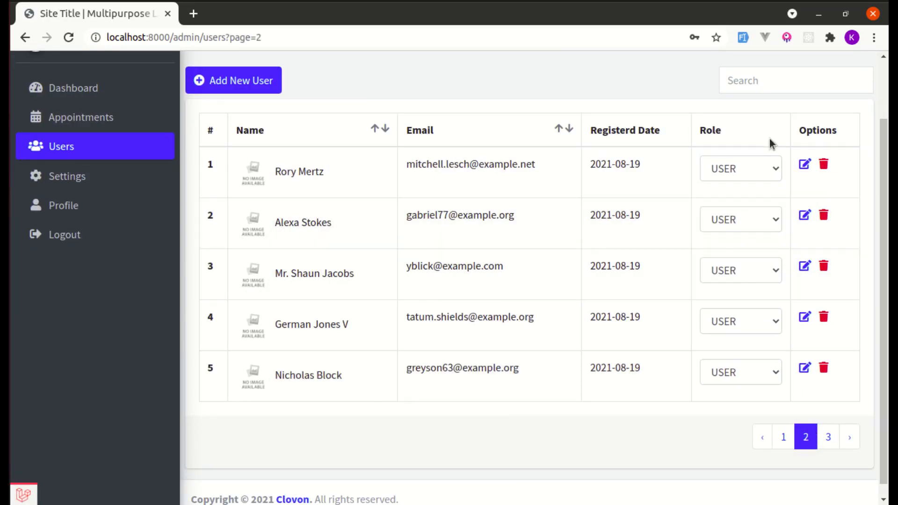
Step: Type 'april' in the Users search, putting searchTerm=april in the address
type("a")
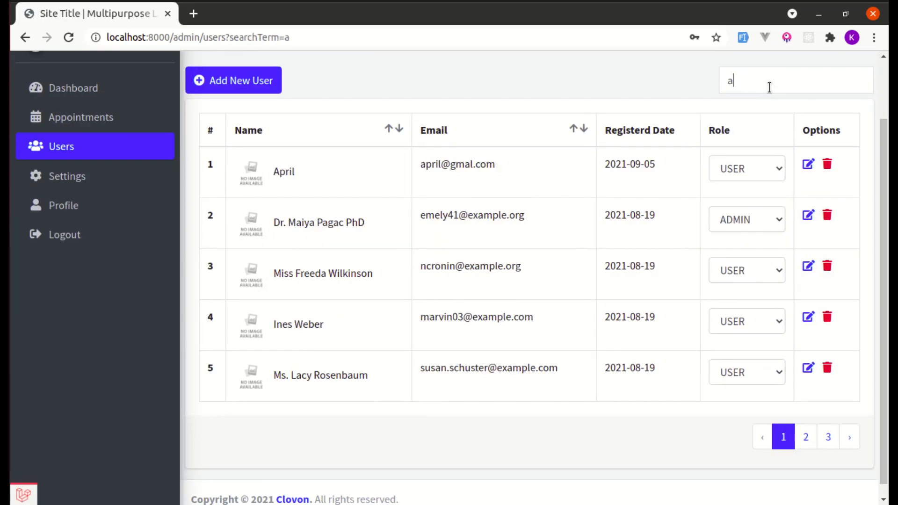
type("pril")
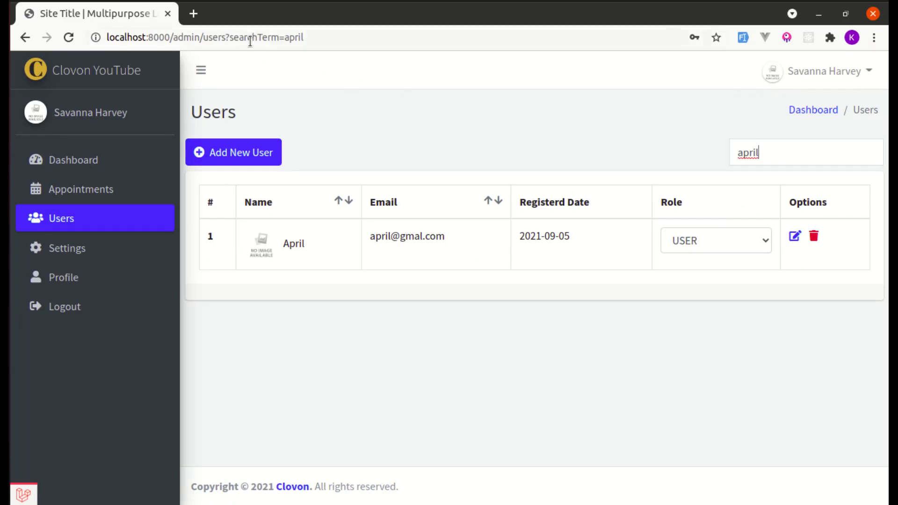